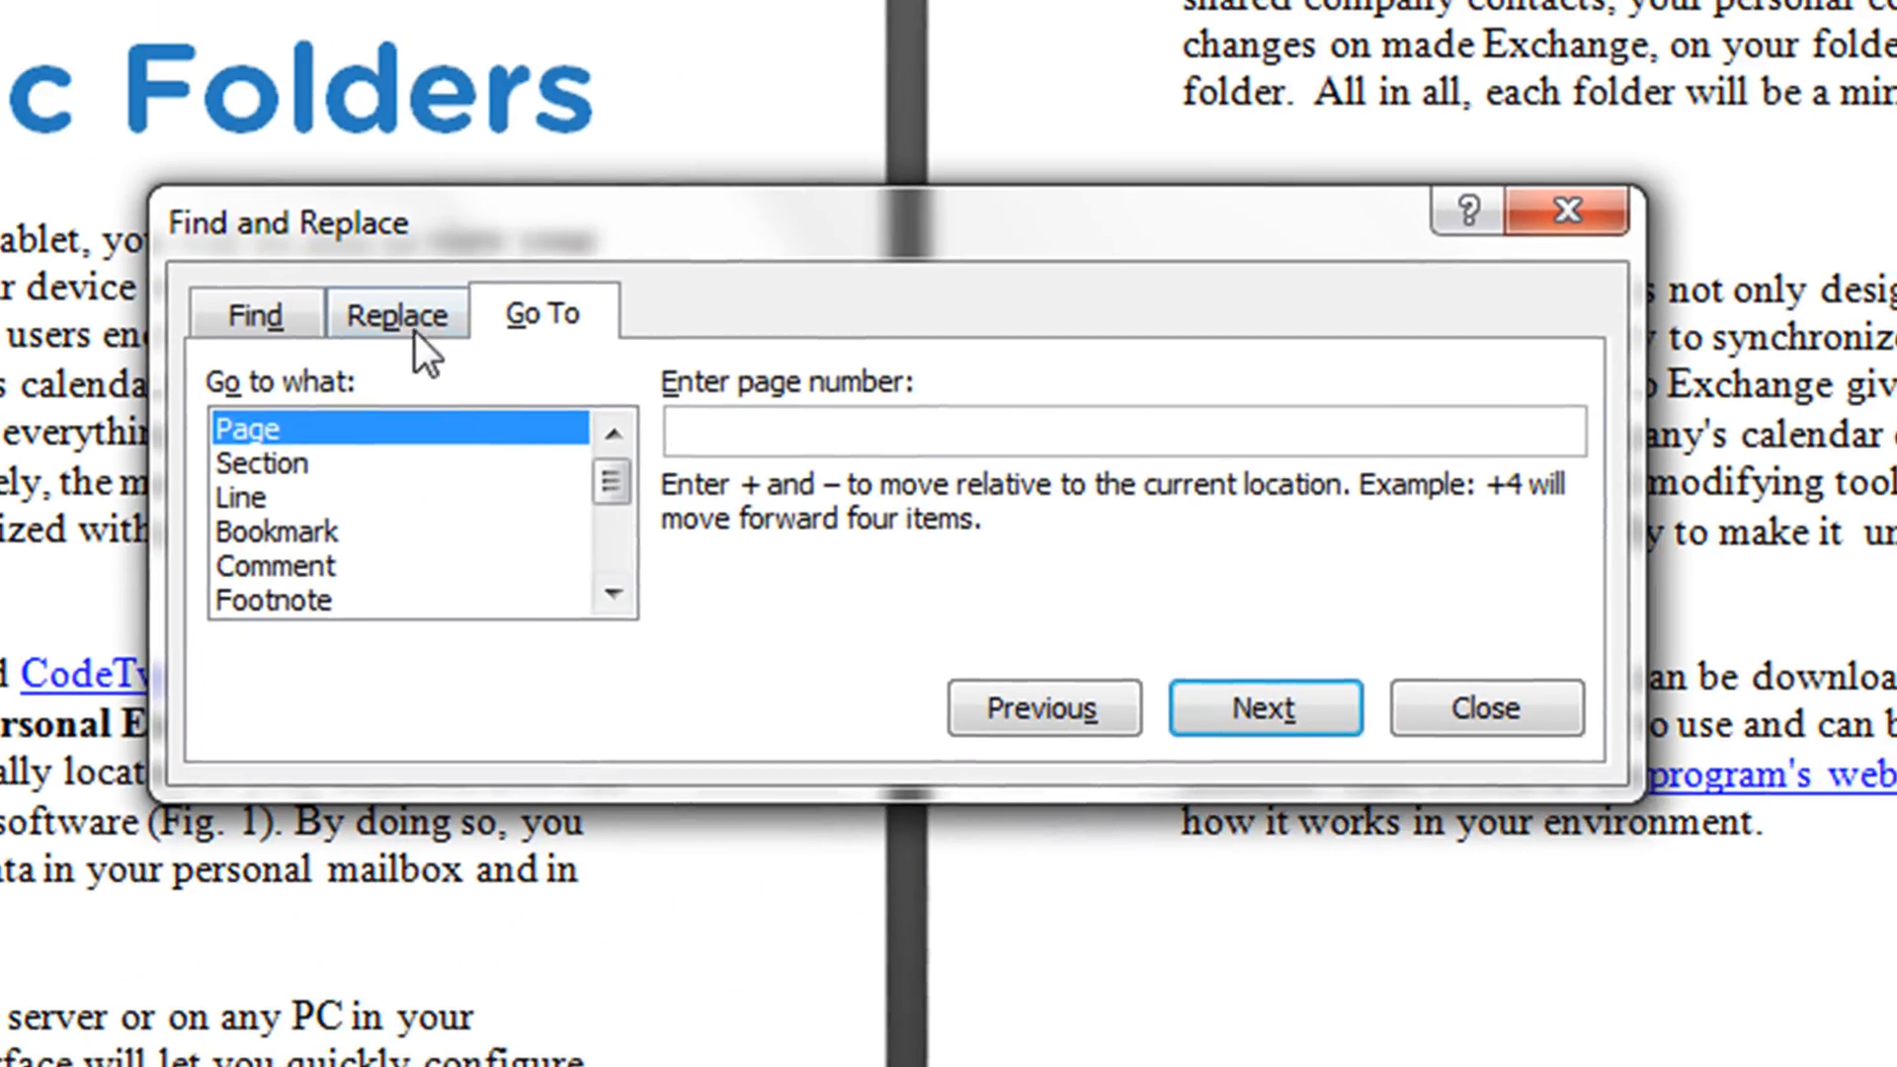
Step: Replace all double spaces with single spaces (12 replacements) and return to the document
{"action": "left_click", "coordinate": [396, 314]}
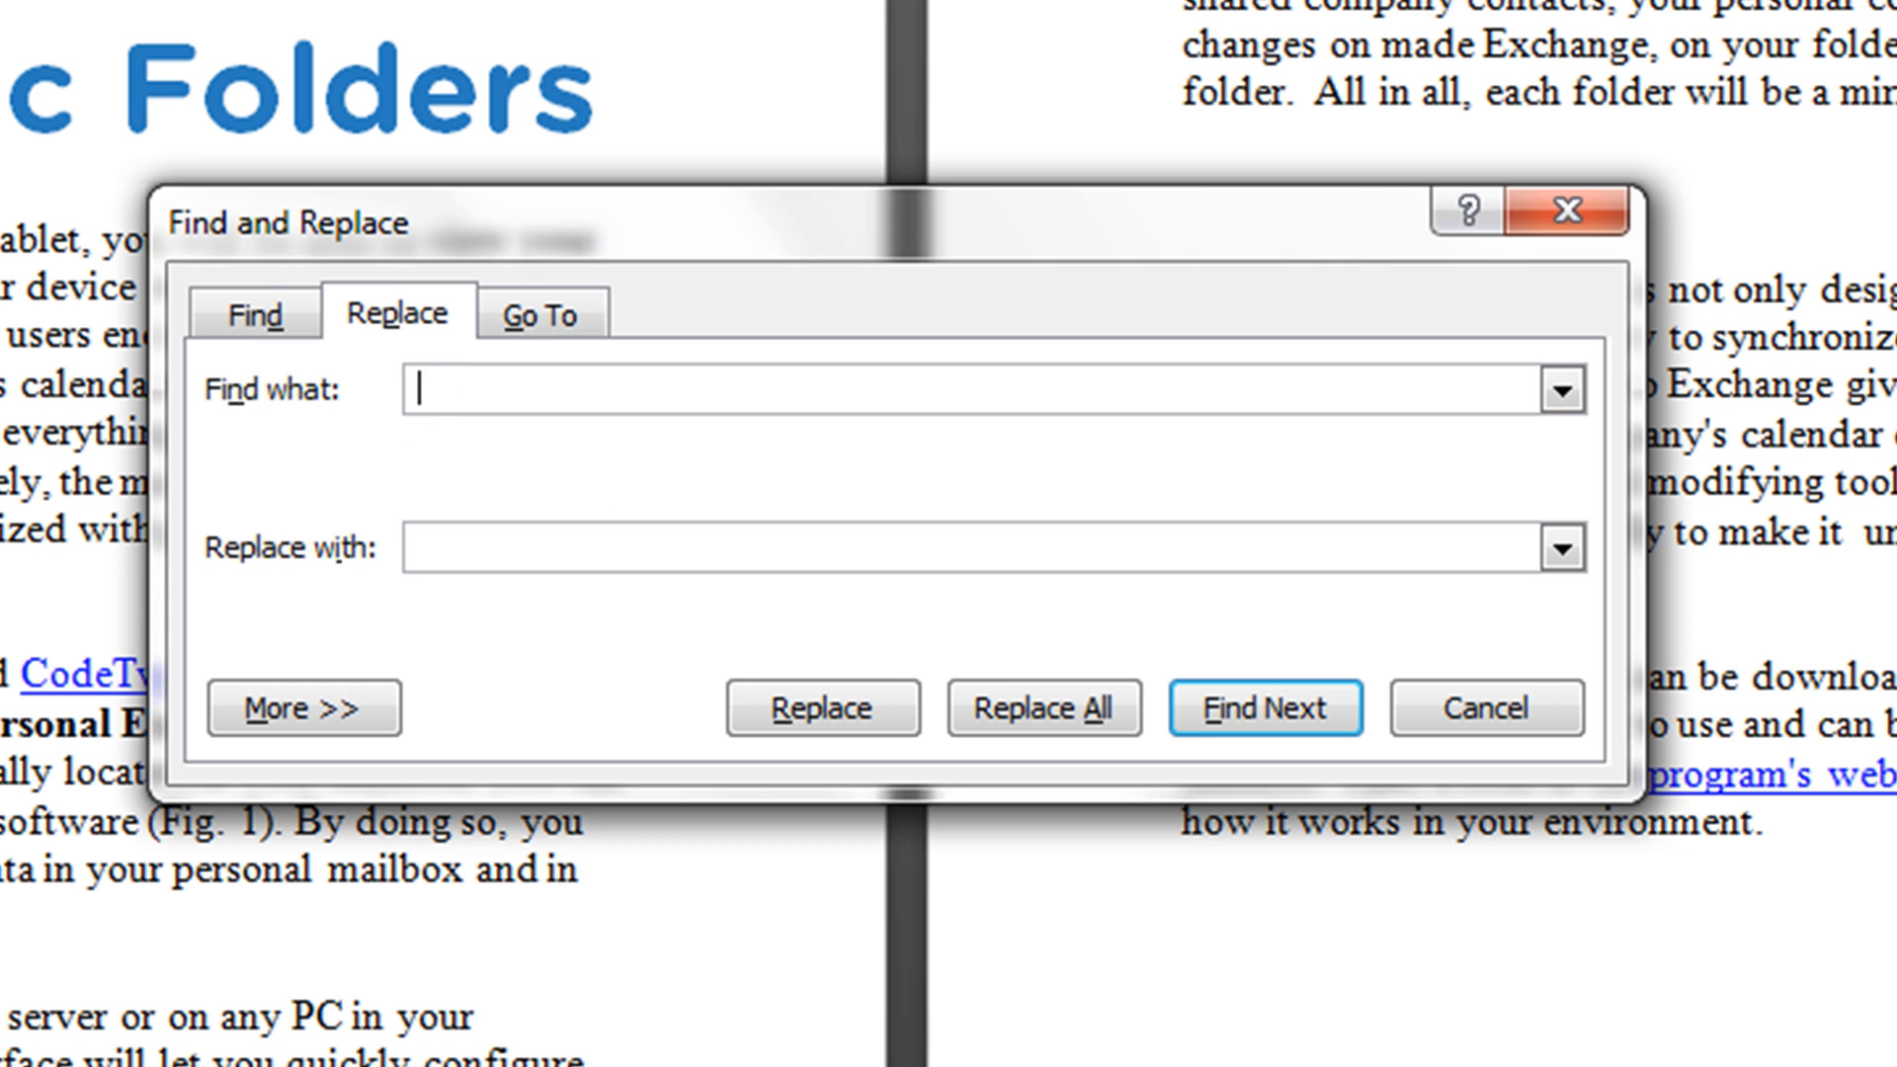
{"action": "mouse_move", "coordinate": [364, 579]}
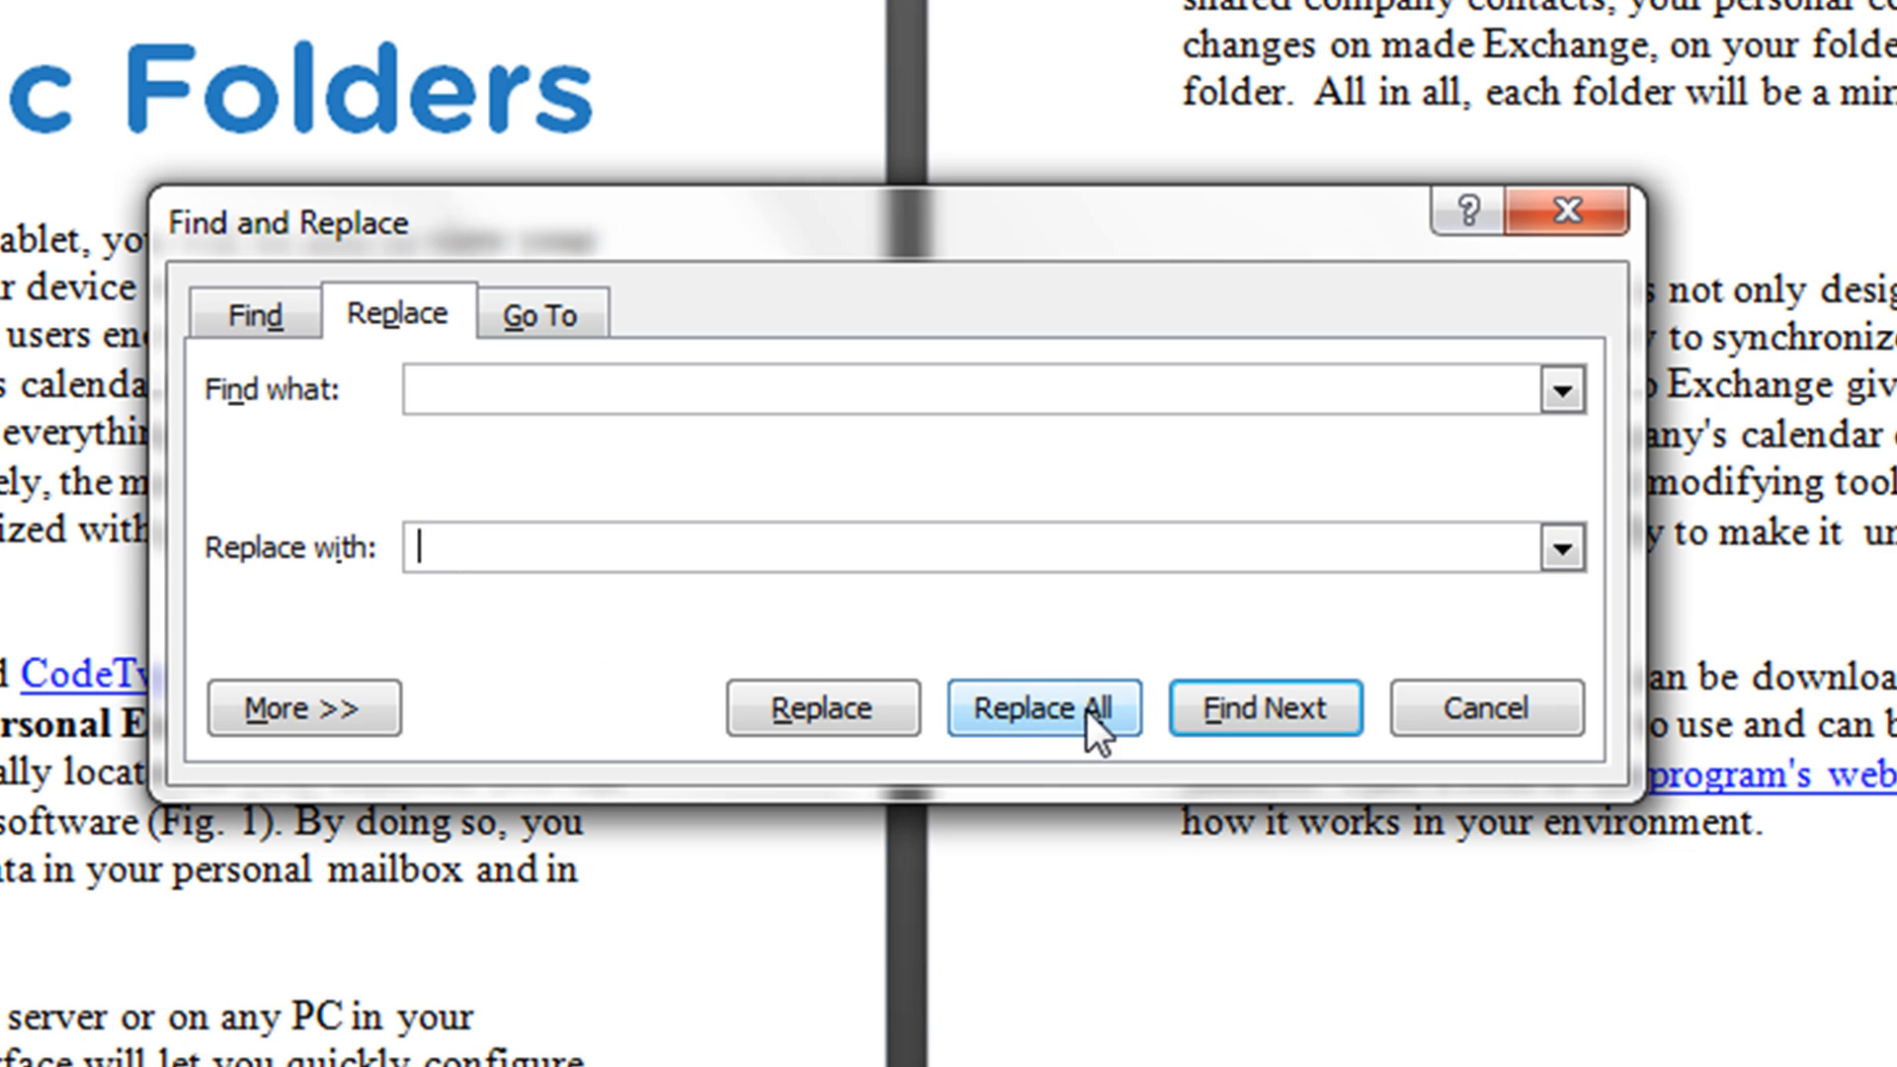
{"action": "left_click", "coordinate": [1043, 708]}
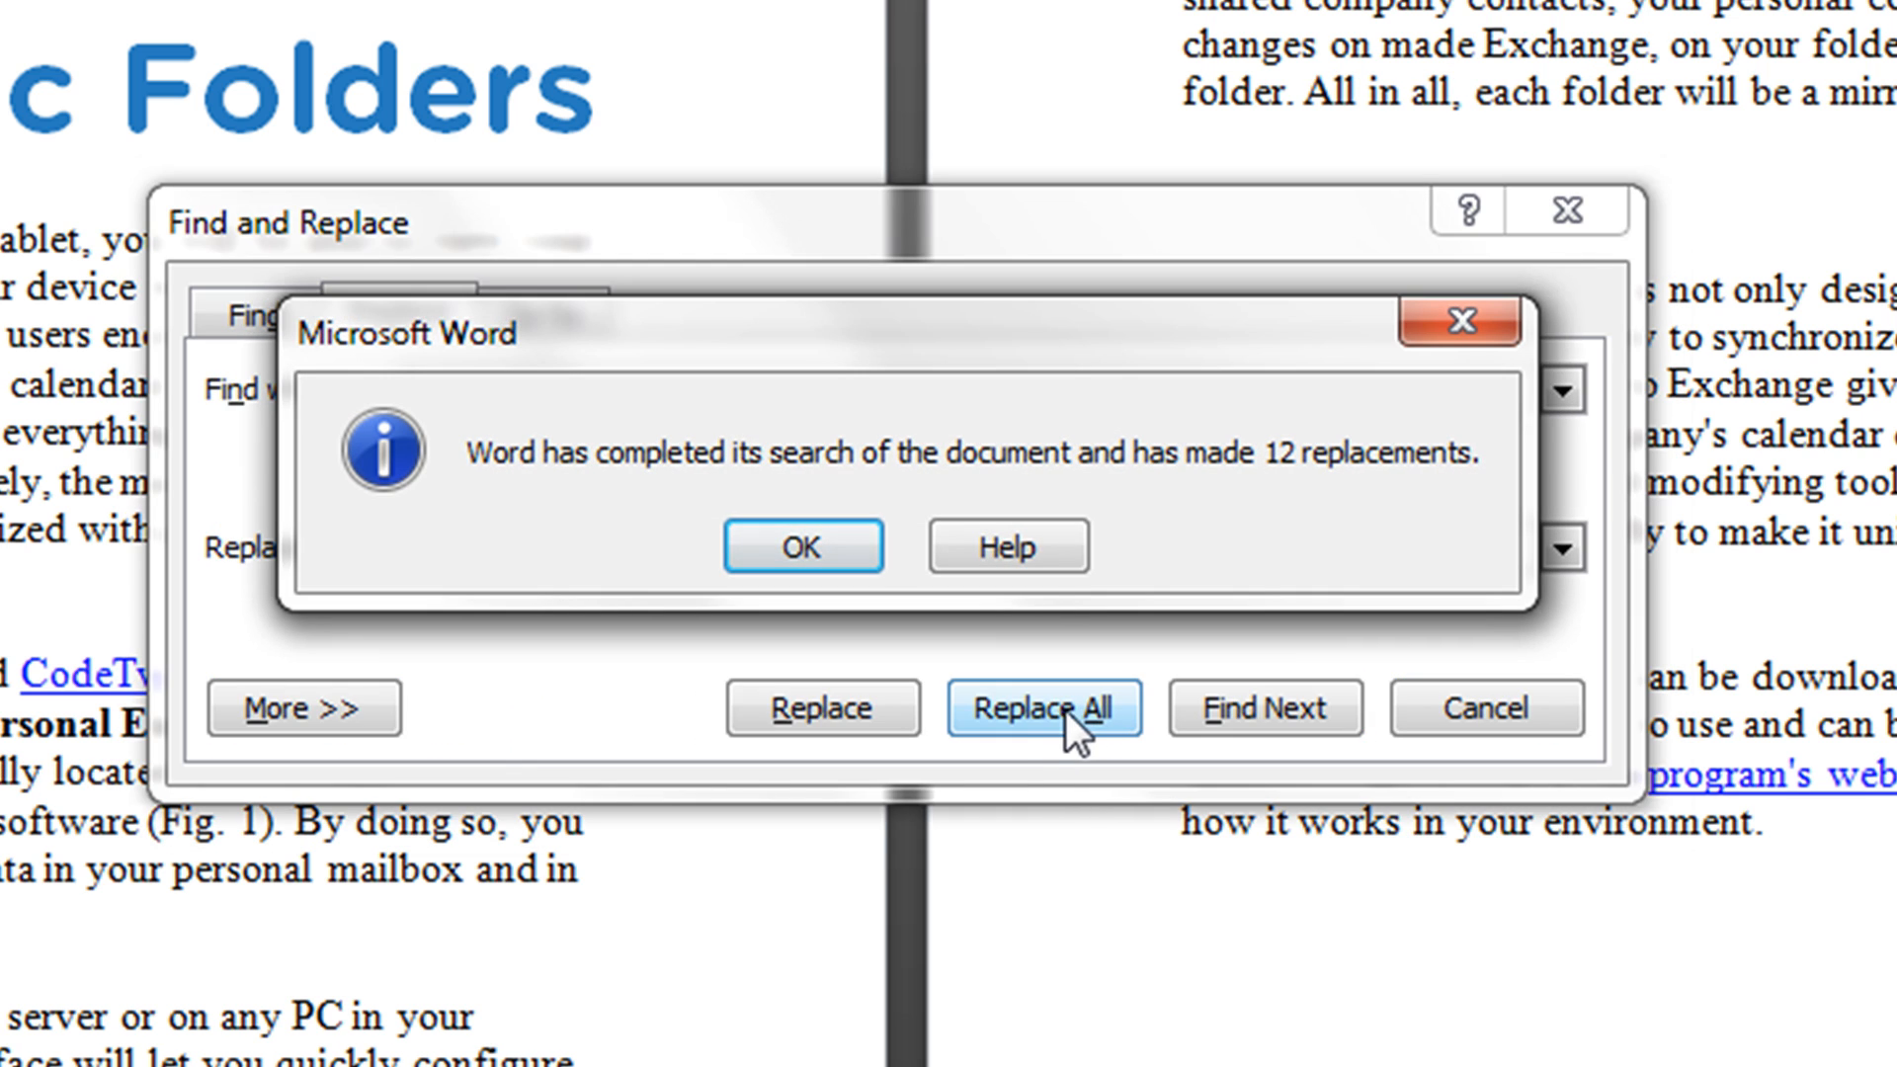
{"action": "mouse_move", "coordinate": [947, 530]}
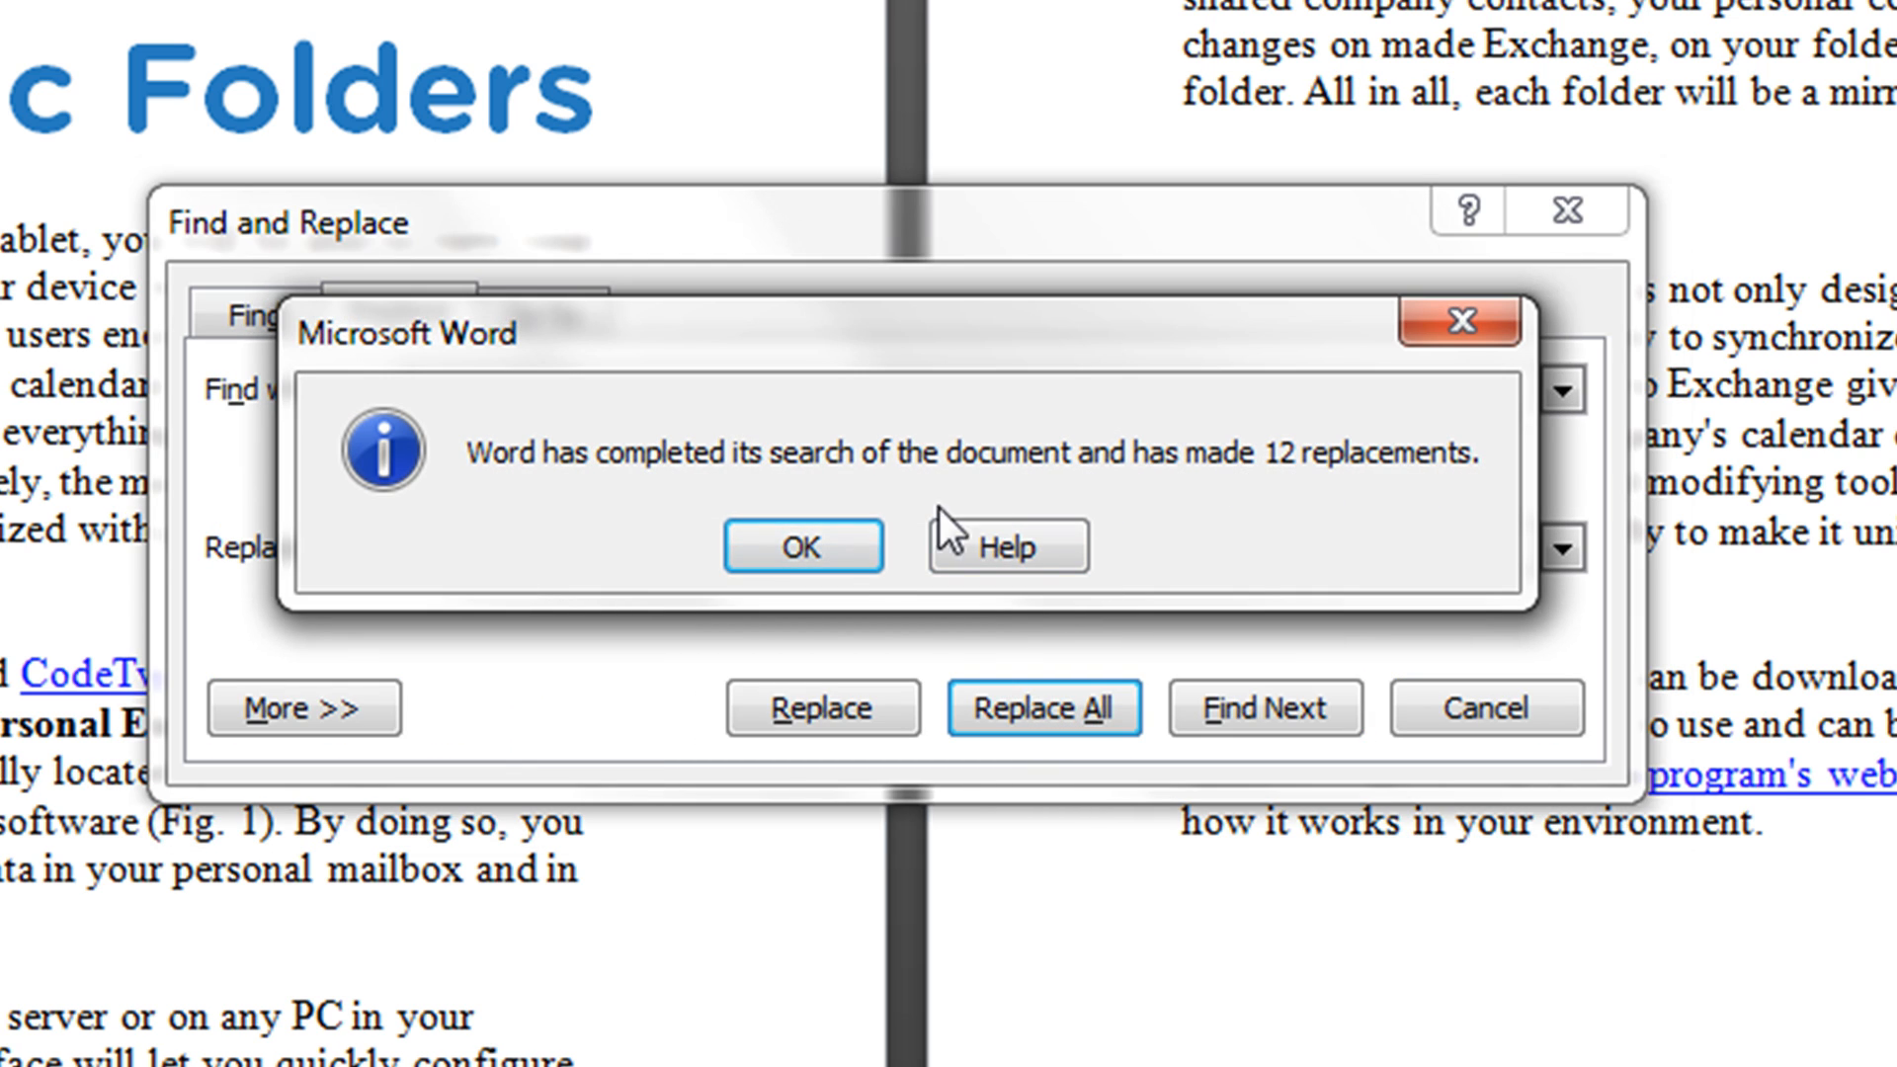
{"action": "left_click", "coordinate": [802, 546]}
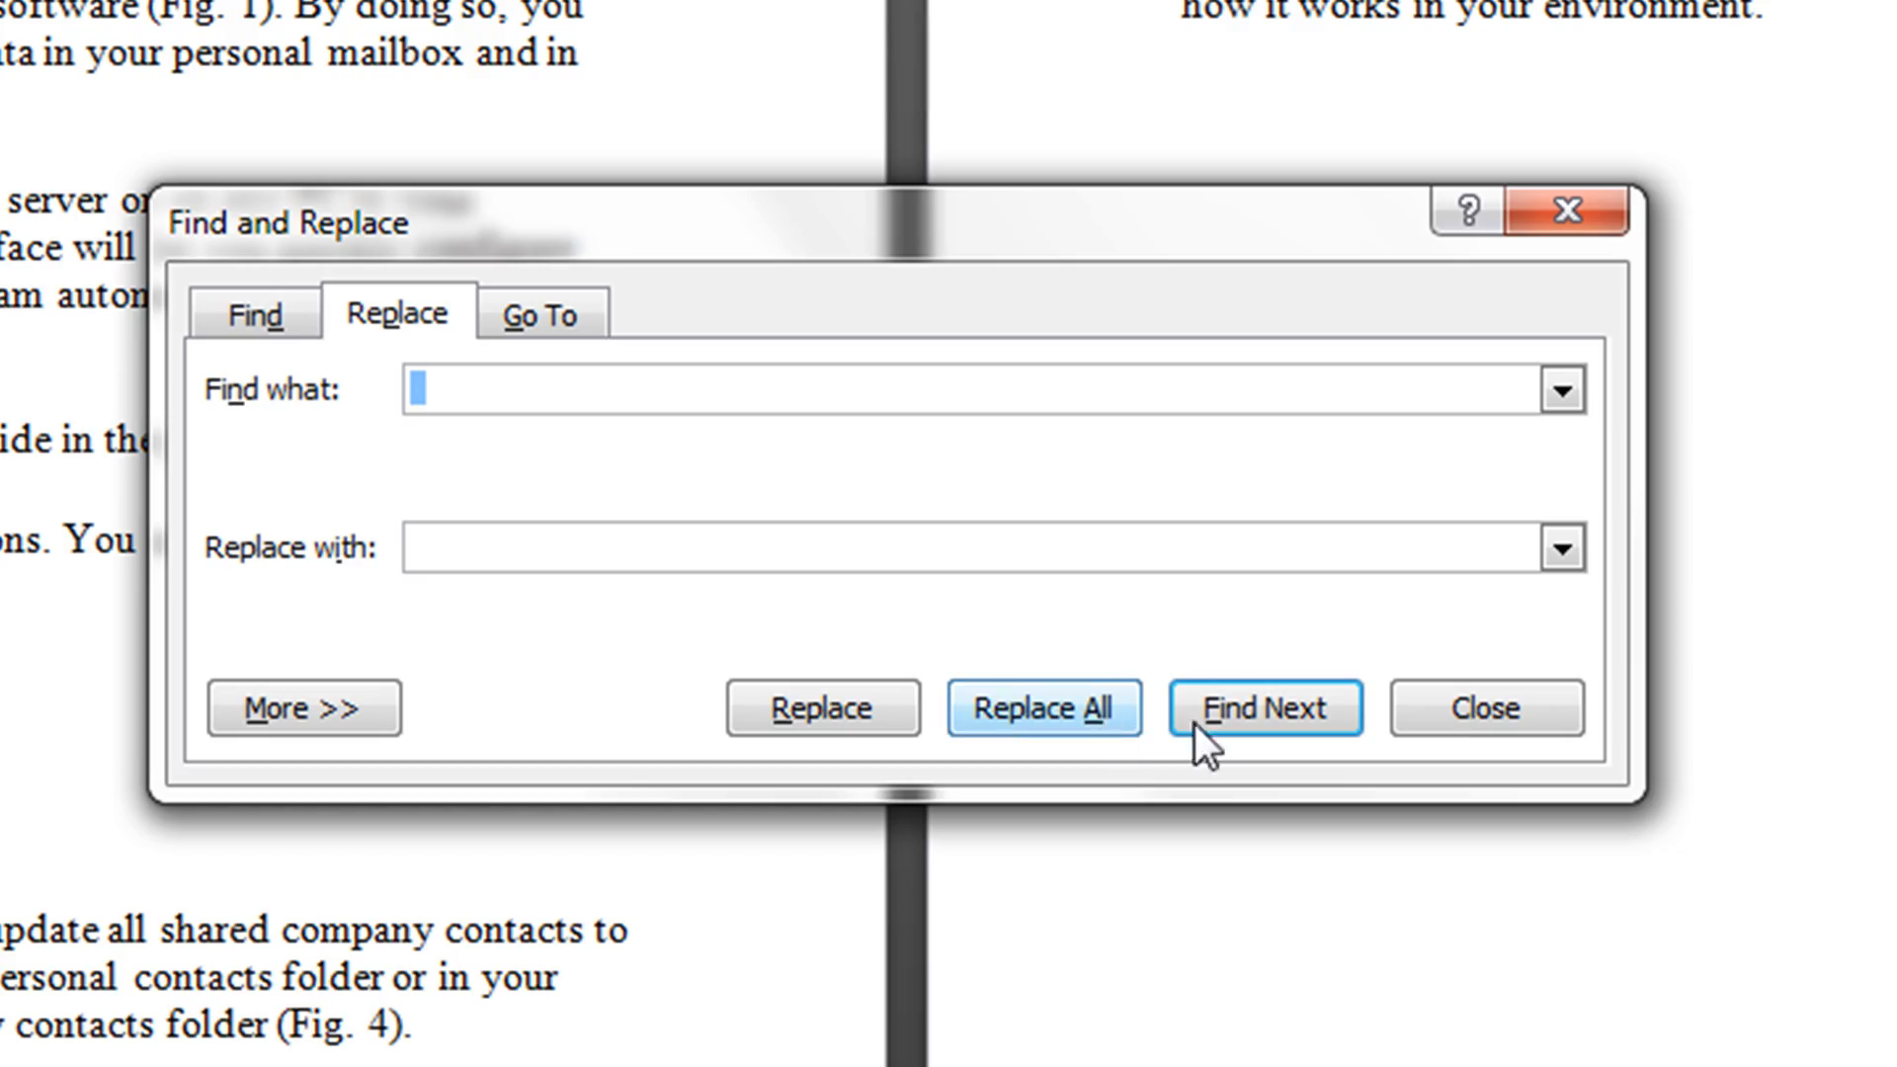
{"action": "left_click", "coordinate": [1484, 708]}
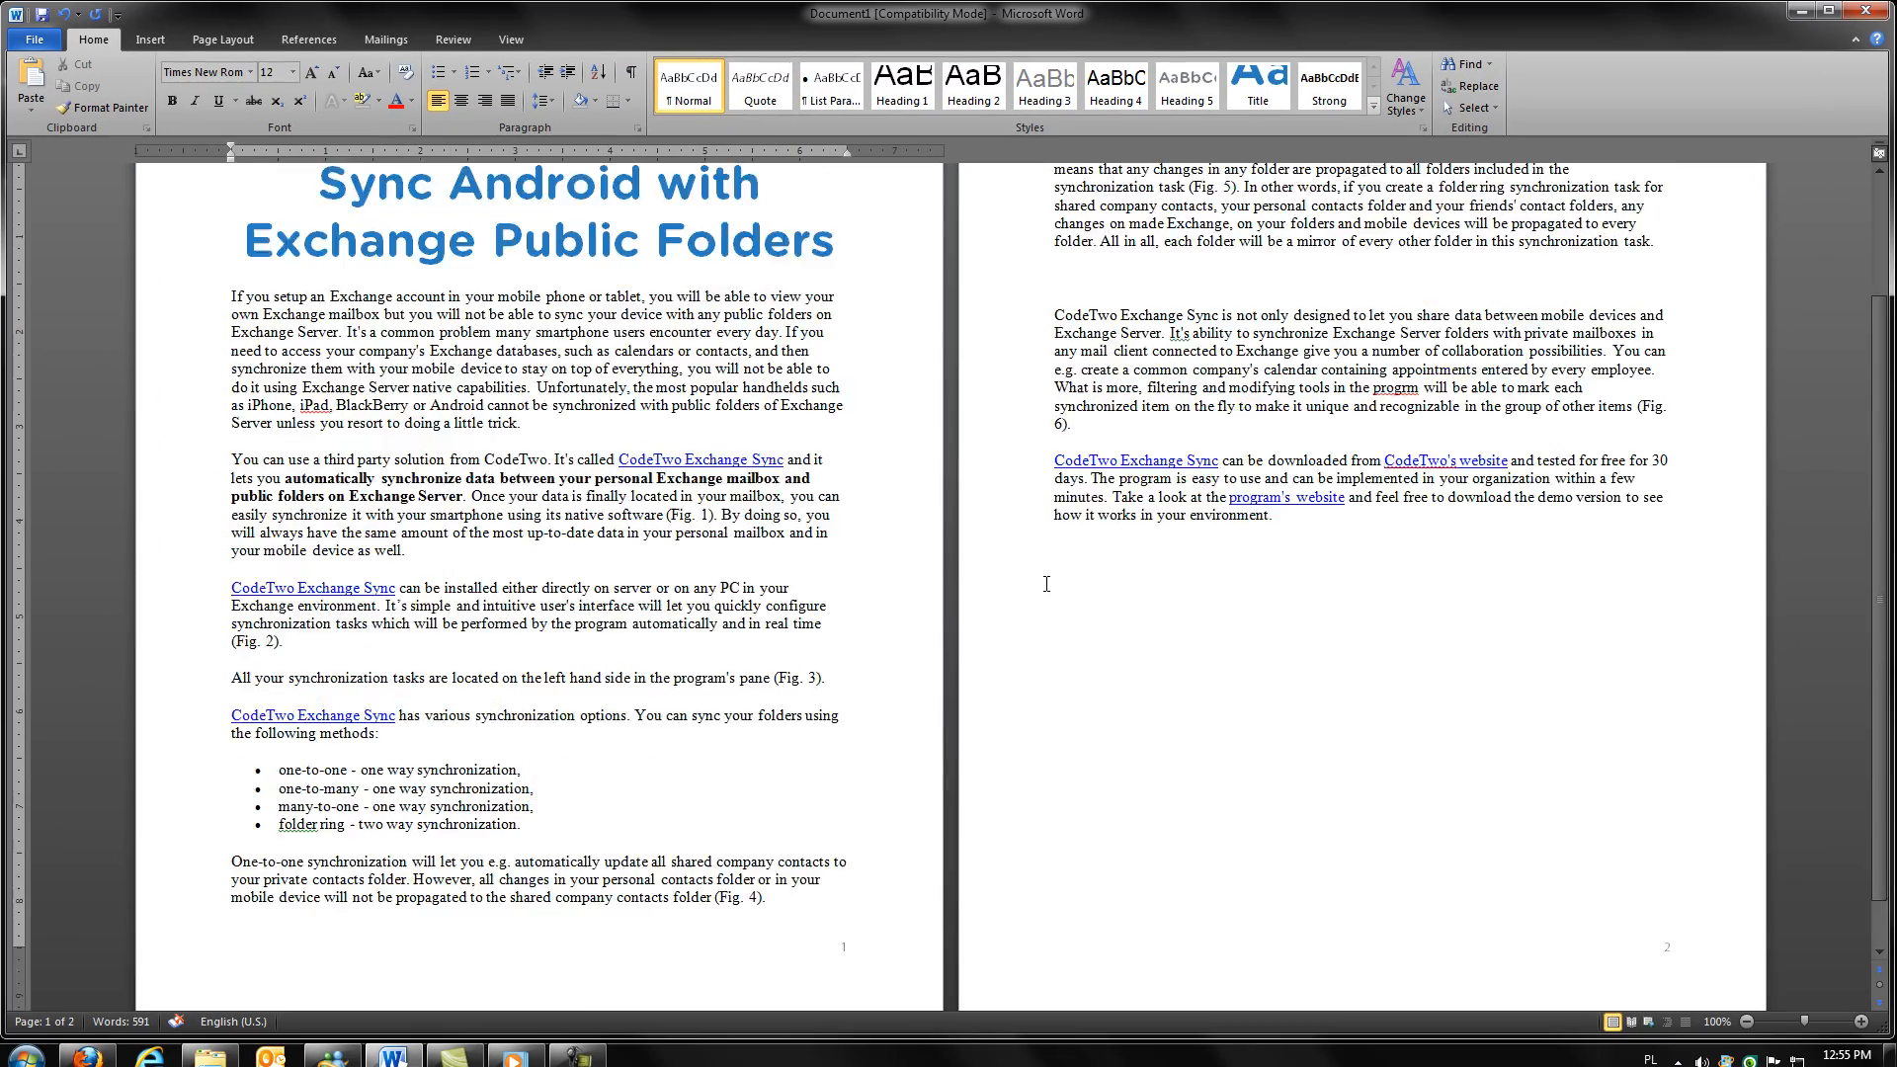
{"action": "scroll", "scroll_direction": "up", "scroll_amount": 3}
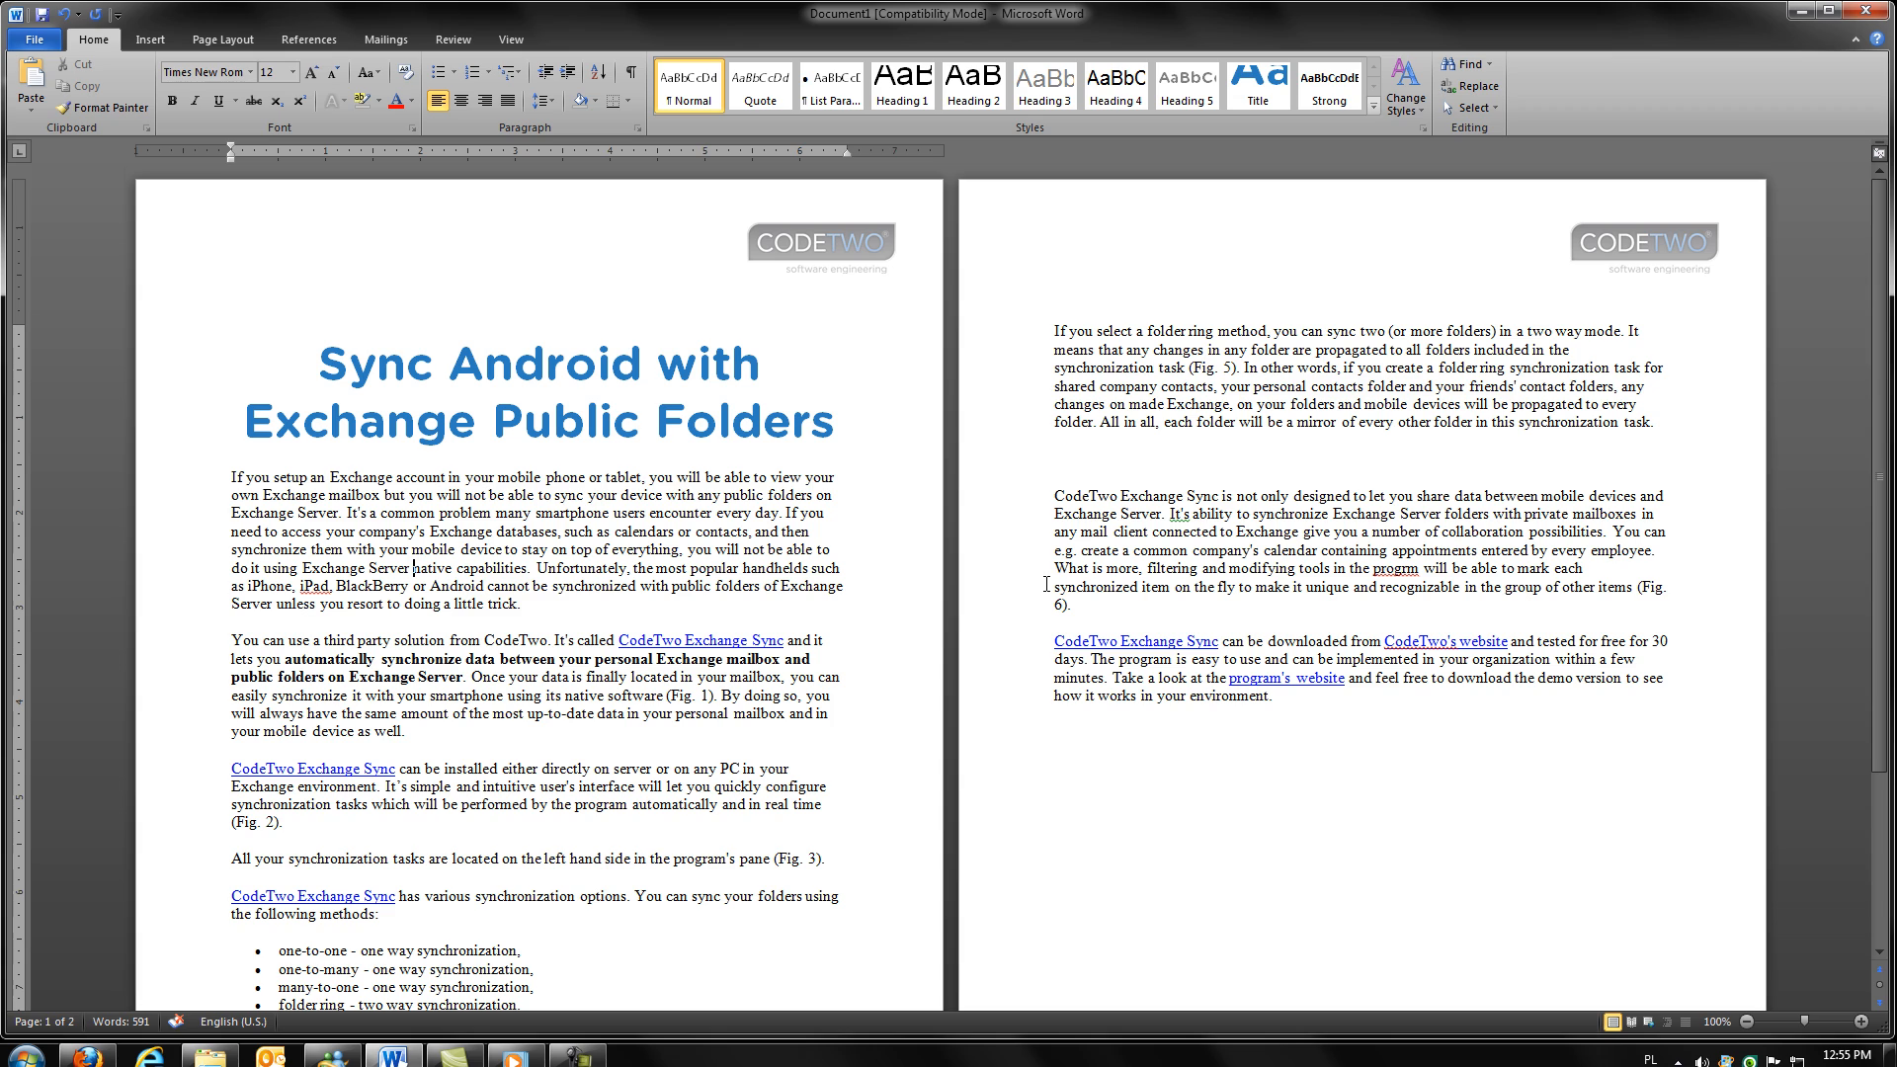